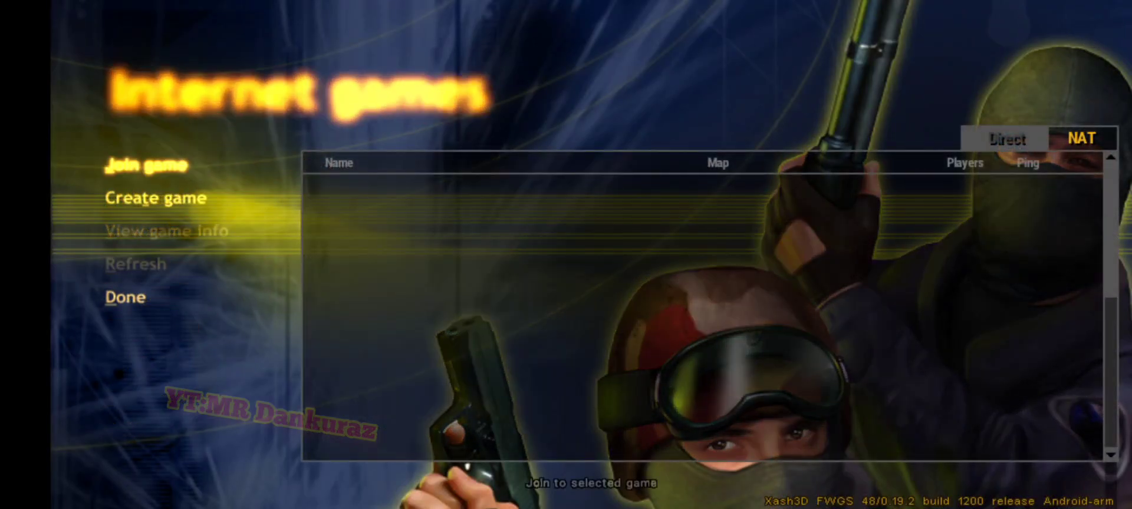
Leave the empty Xash3D Internet games list for the home screen's Google Apps folder.
{"action": "left_click", "coordinate": [135, 263]}
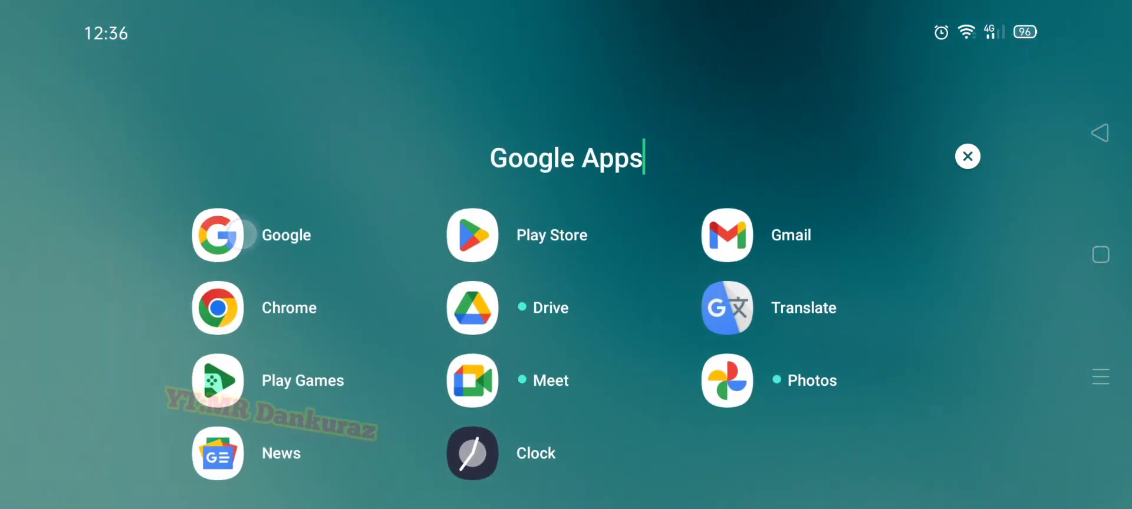
Search Google for 'gamebanana' to reach the GameBanana site.
{"action": "left_click", "coordinate": [216, 235]}
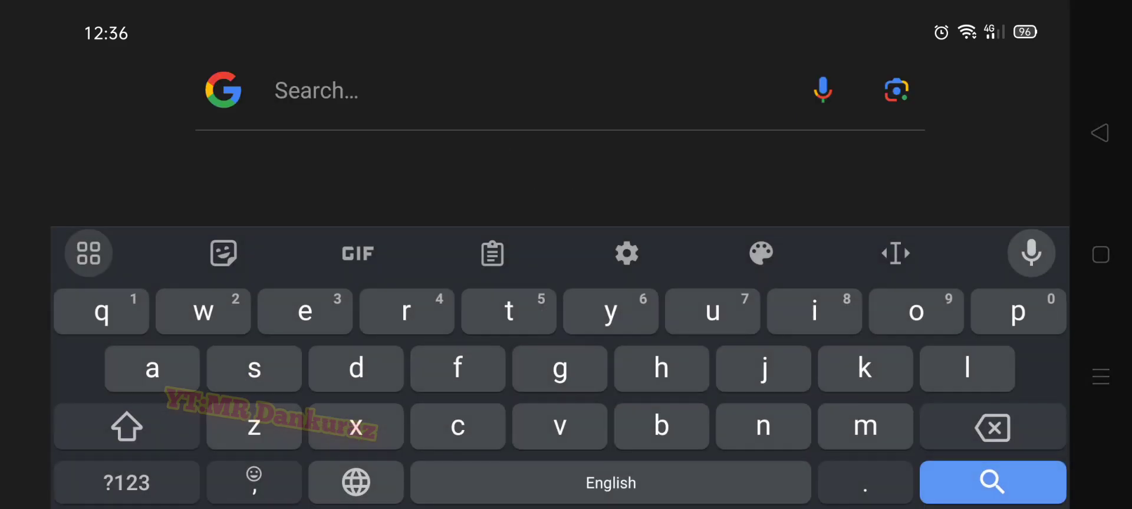
{"action": "type", "text": "gamebanana"}
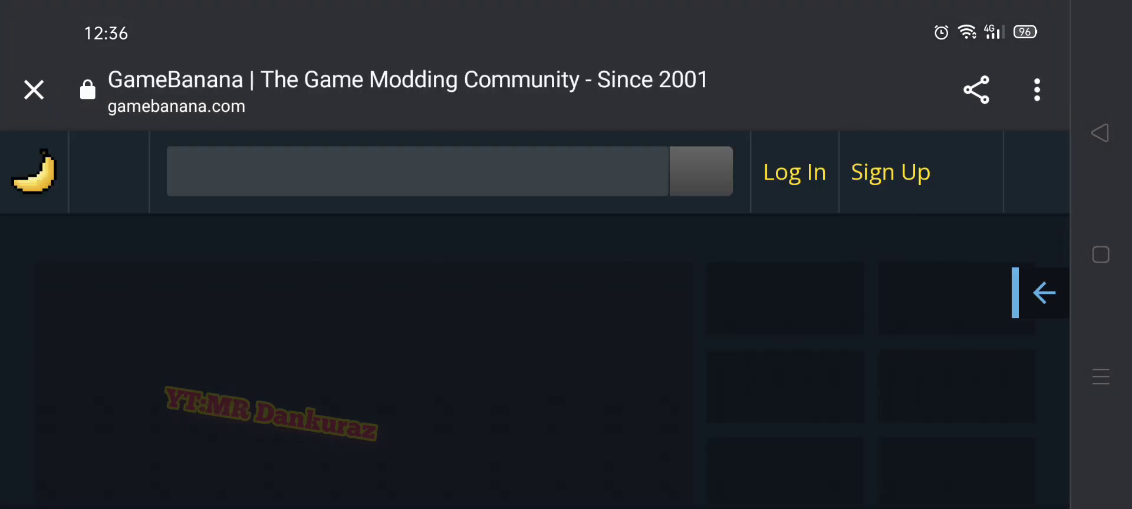
Search GameBanana for 'zm_af-infinit' and scroll to the map's download section.
{"action": "left_click", "coordinate": [415, 172]}
{"action": "type", "text": "zm_af"}
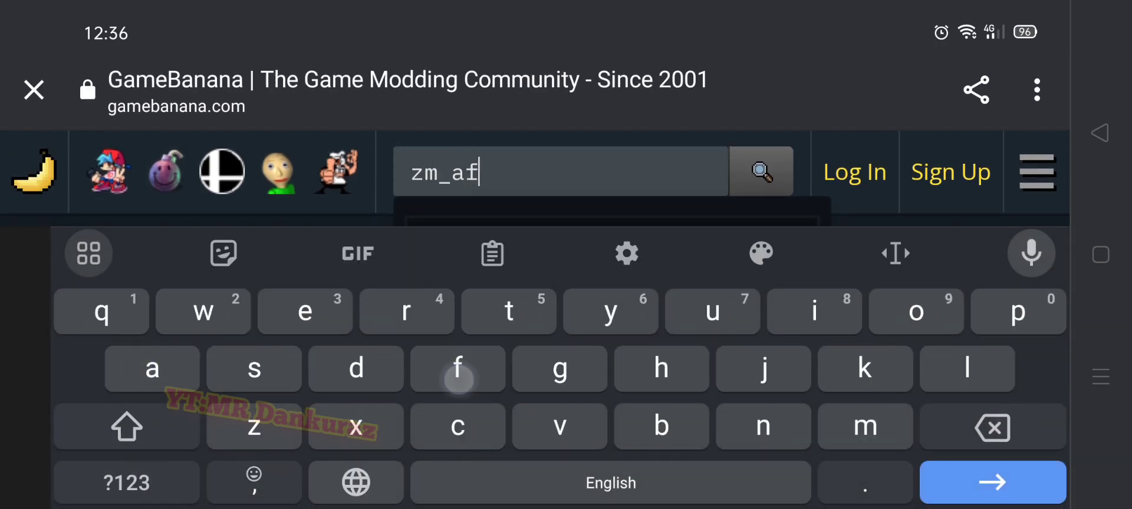
{"action": "type", "text": "-inf"}
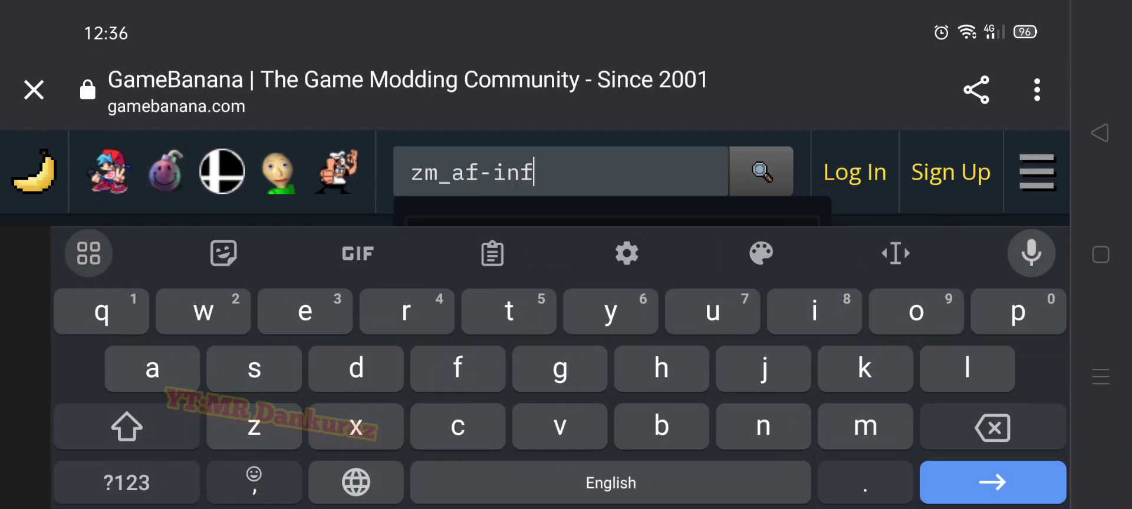
{"action": "type", "text": "init"}
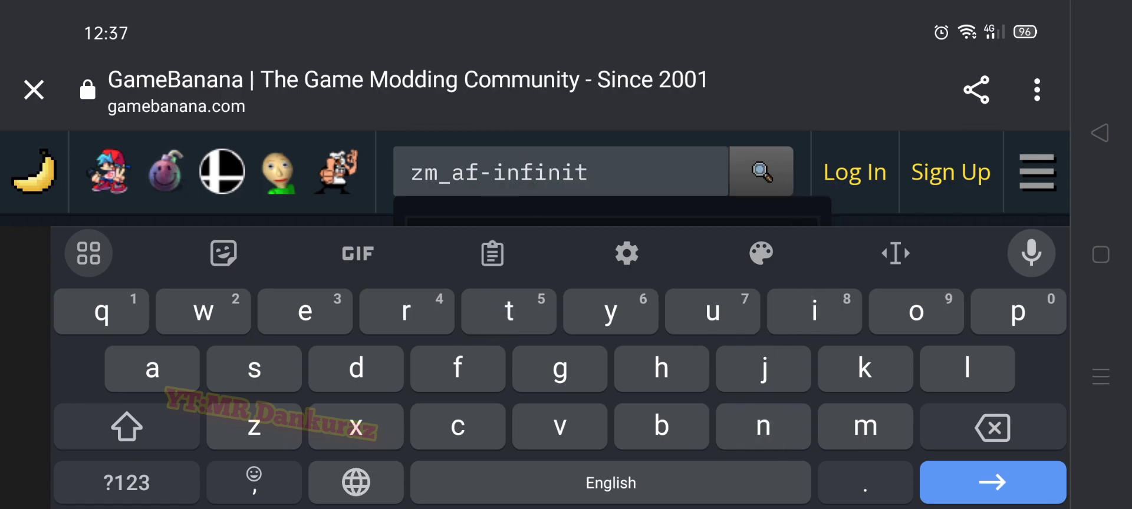
{"action": "left_click", "coordinate": [992, 483]}
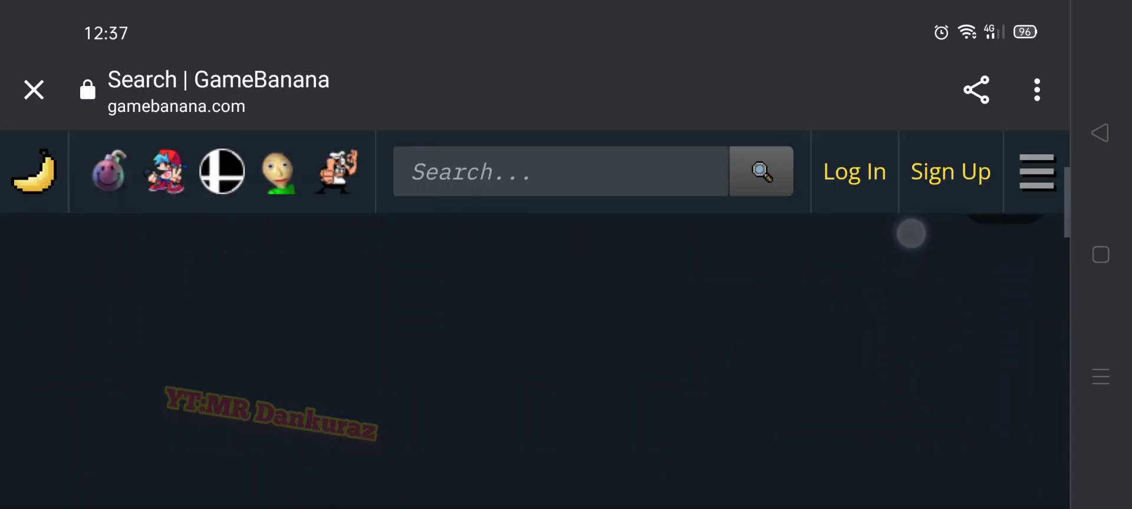
{"action": "scroll", "scroll_direction": "down", "scroll_amount": 3}
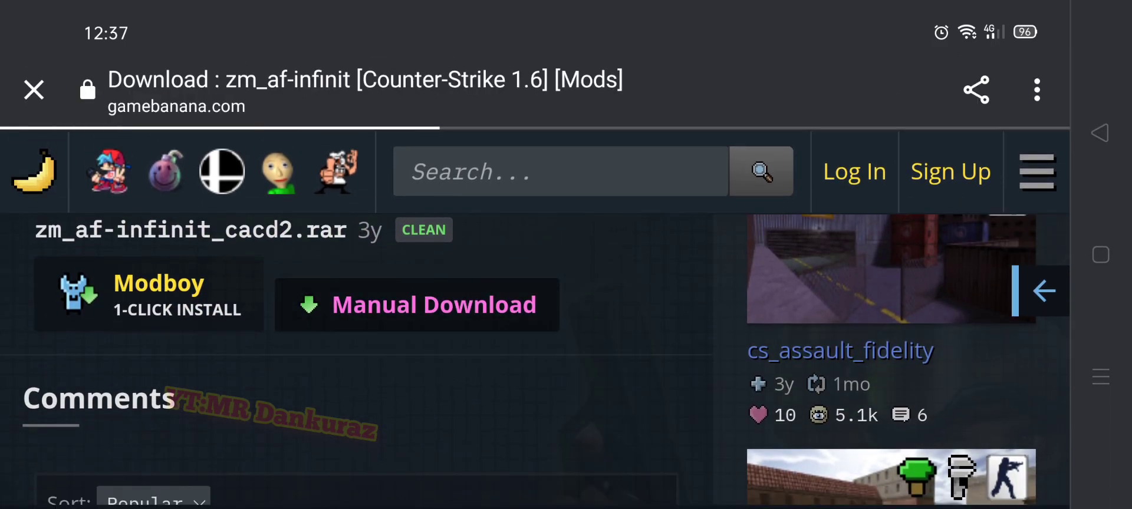
Download zm_af-infinit_cacd2.rar and open it in ZArchiver, showing the cstrike folder.
{"action": "scroll", "scroll_direction": "down", "scroll_amount": 3}
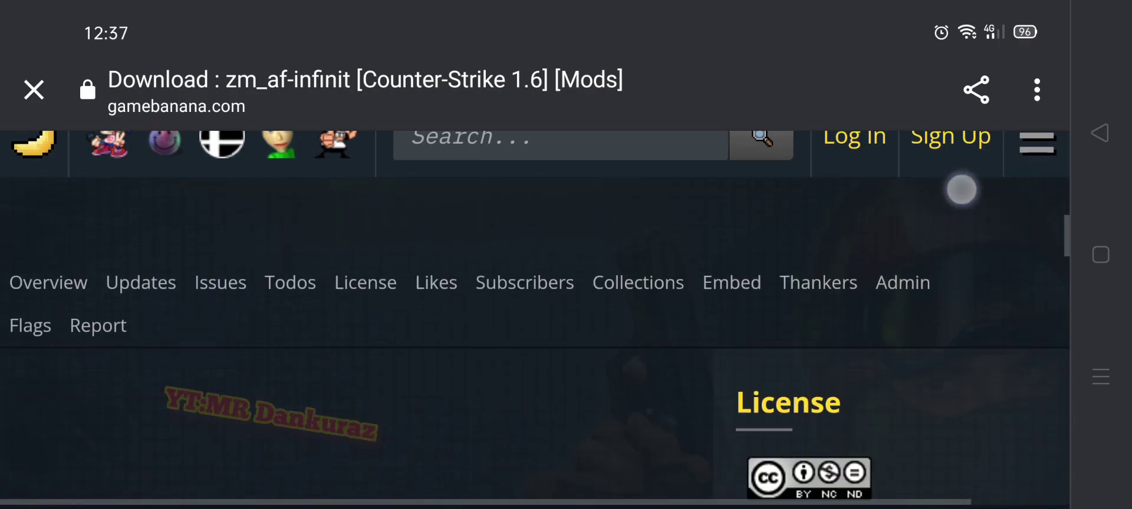
{"action": "scroll", "scroll_direction": "down", "scroll_amount": 3}
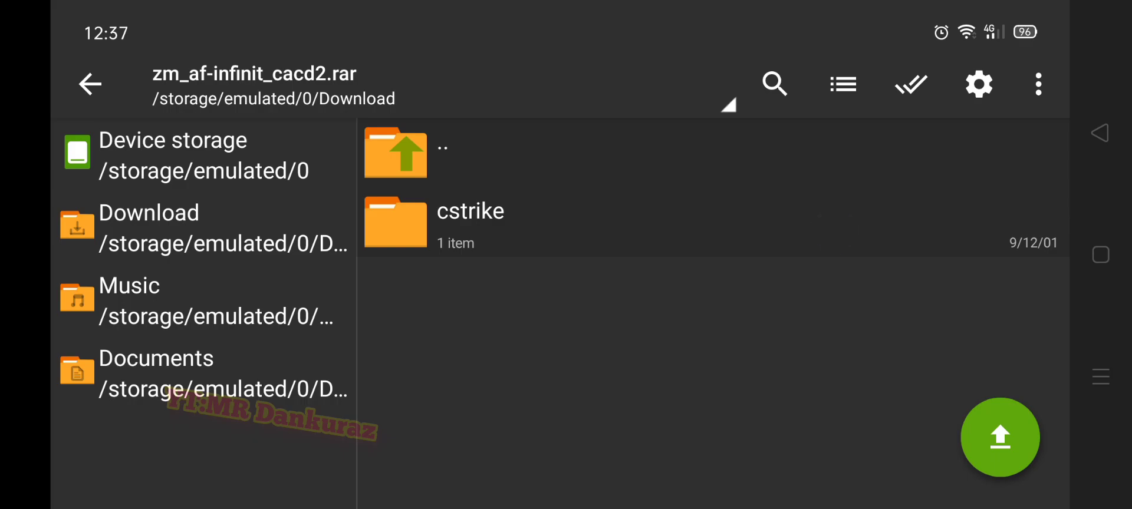
Copy zm_af-infinit.bsp from the archive's cstrike/maps folder.
{"action": "left_click", "coordinate": [469, 211]}
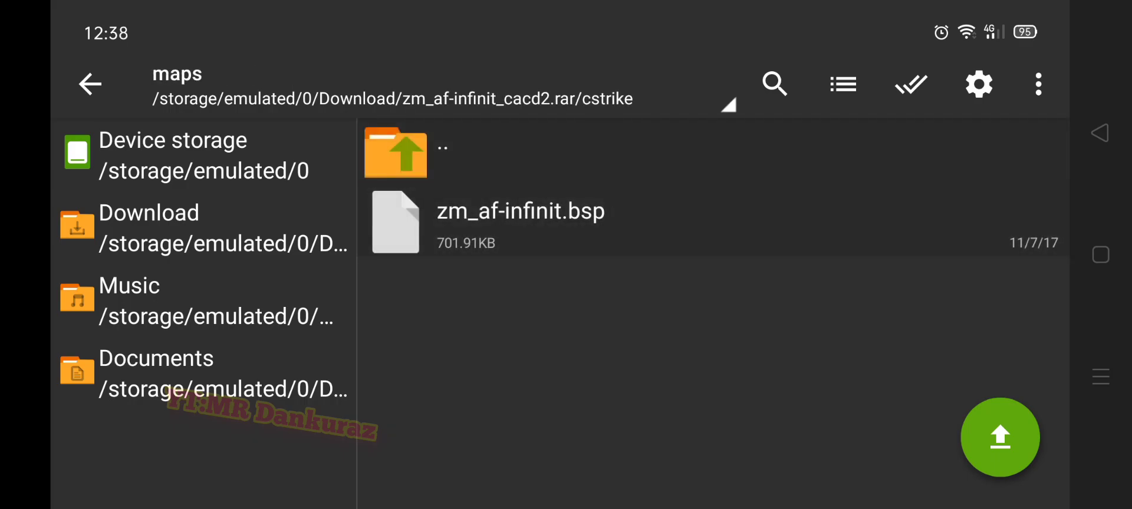
{"action": "left_click", "coordinate": [519, 222]}
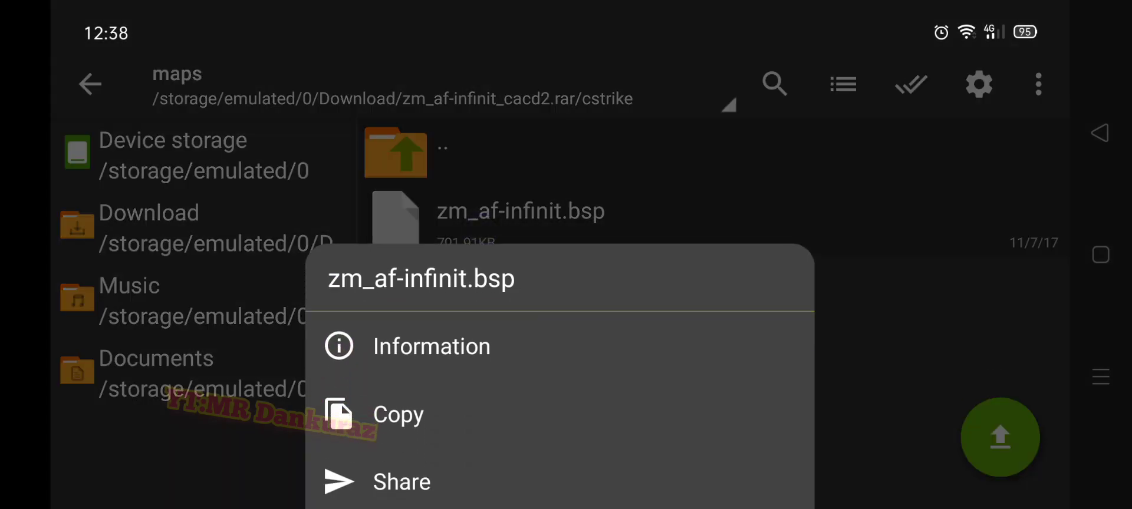
{"action": "left_click", "coordinate": [396, 413]}
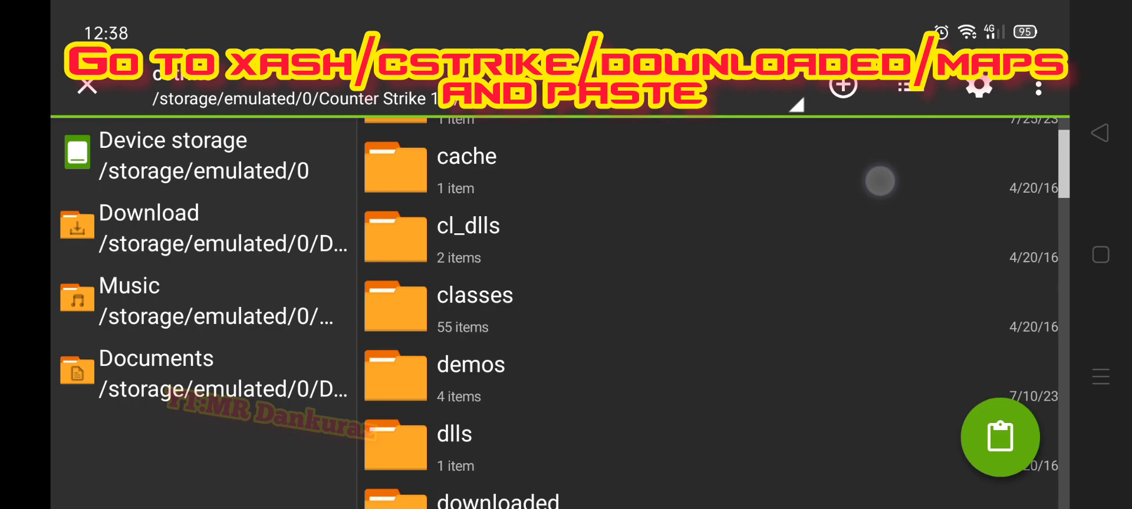
Paste zm_af-infinit.bsp into Xash/cstrike/downloaded/maps, replacing the existing file.
{"action": "scroll", "scroll_direction": "down", "scroll_amount": 3}
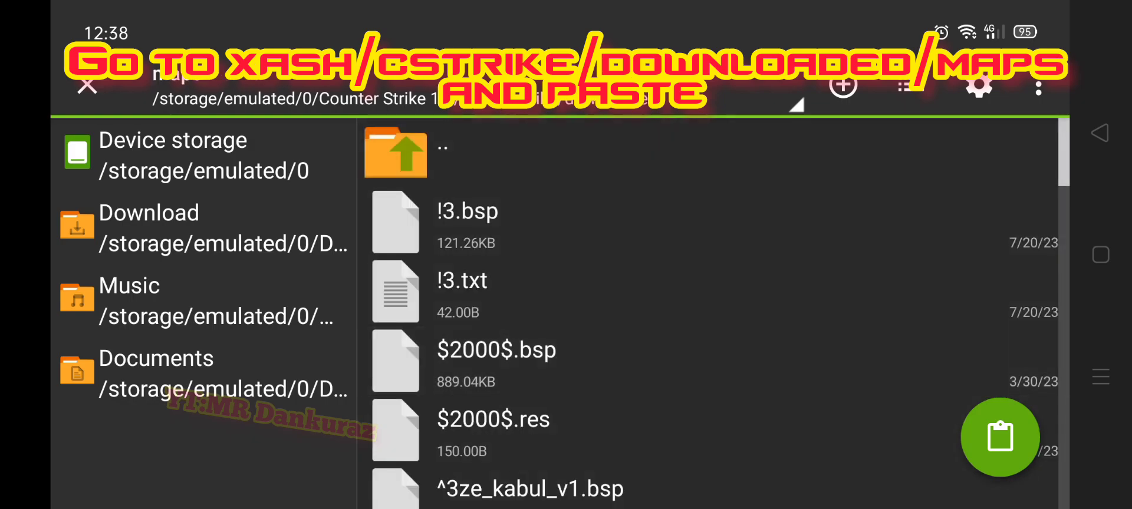
{"action": "left_click", "coordinate": [1000, 438]}
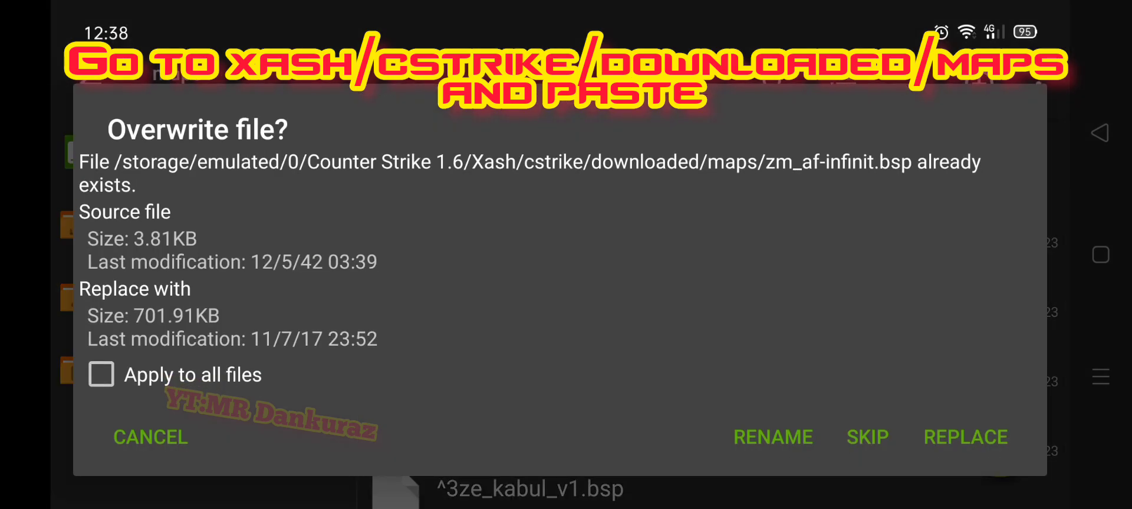
{"action": "left_click", "coordinate": [964, 438]}
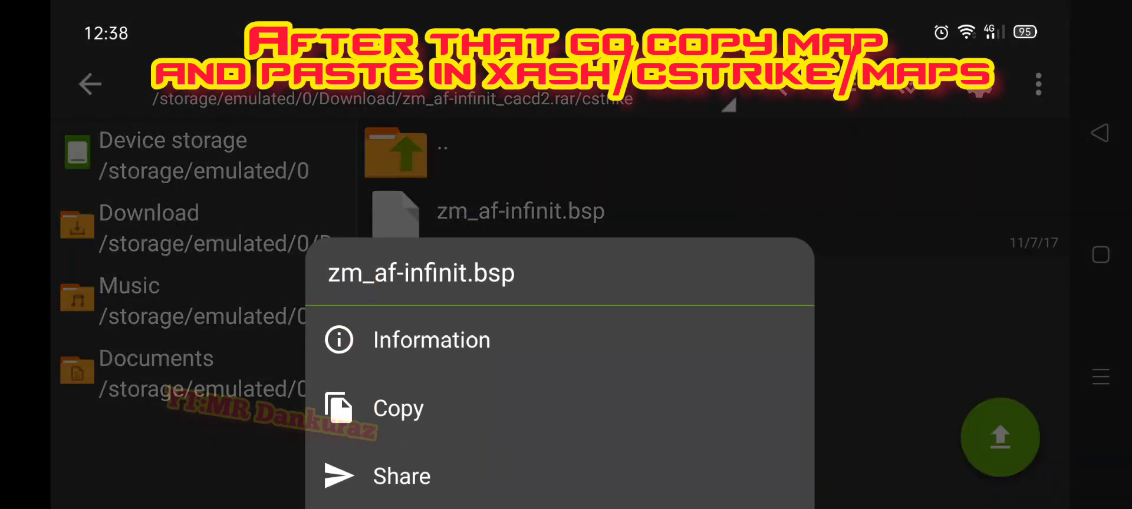
Copy zm_af-infinit.bsp again and paste it into Xash/cstrike/maps.
{"action": "left_click", "coordinate": [396, 407]}
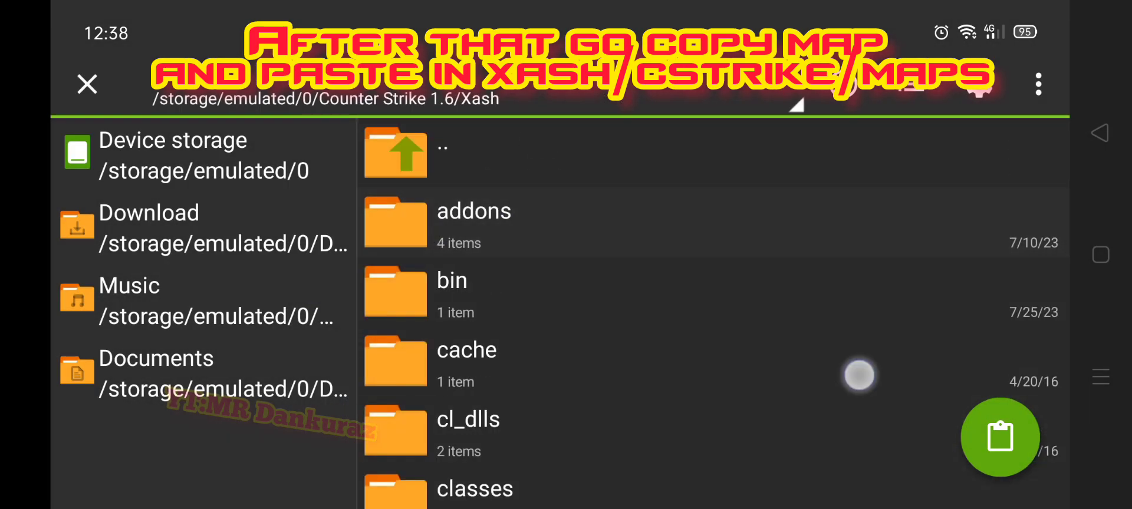
{"action": "scroll", "scroll_direction": "down", "scroll_amount": 3}
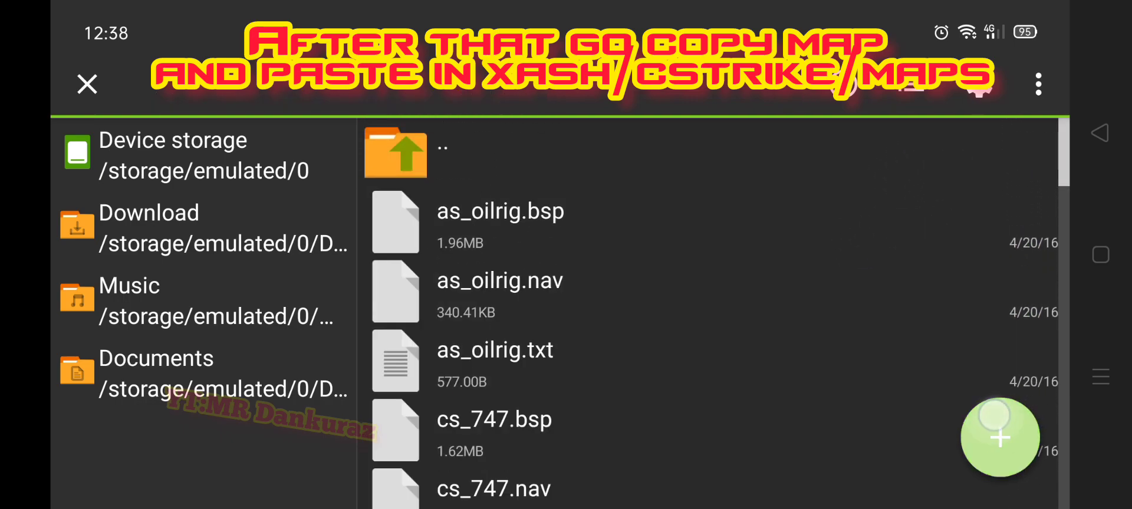
{"action": "left_click", "coordinate": [87, 84]}
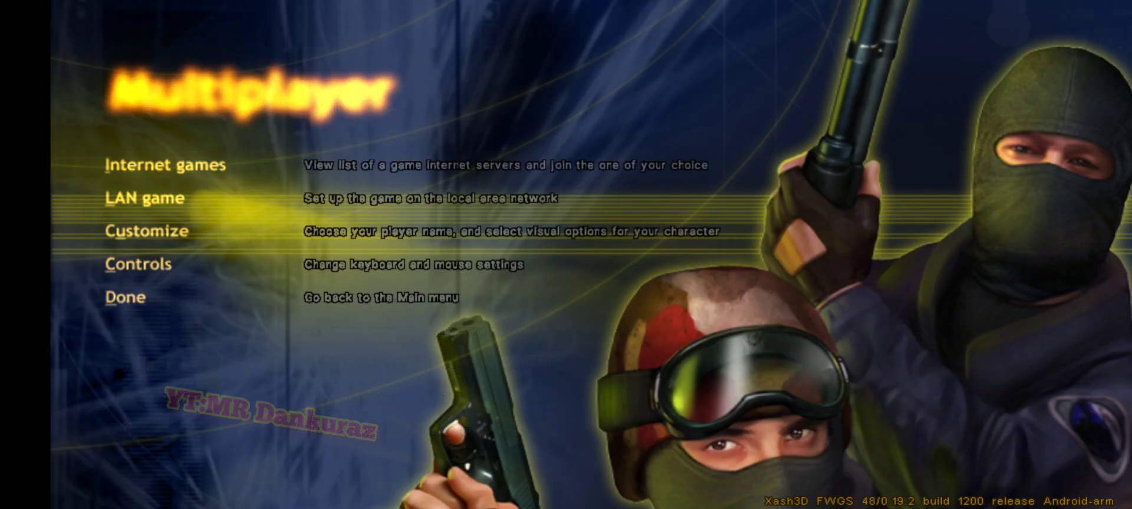
List Internet games and scroll to the Zombie Plague server running zm_af-infinit.
{"action": "left_click", "coordinate": [165, 165]}
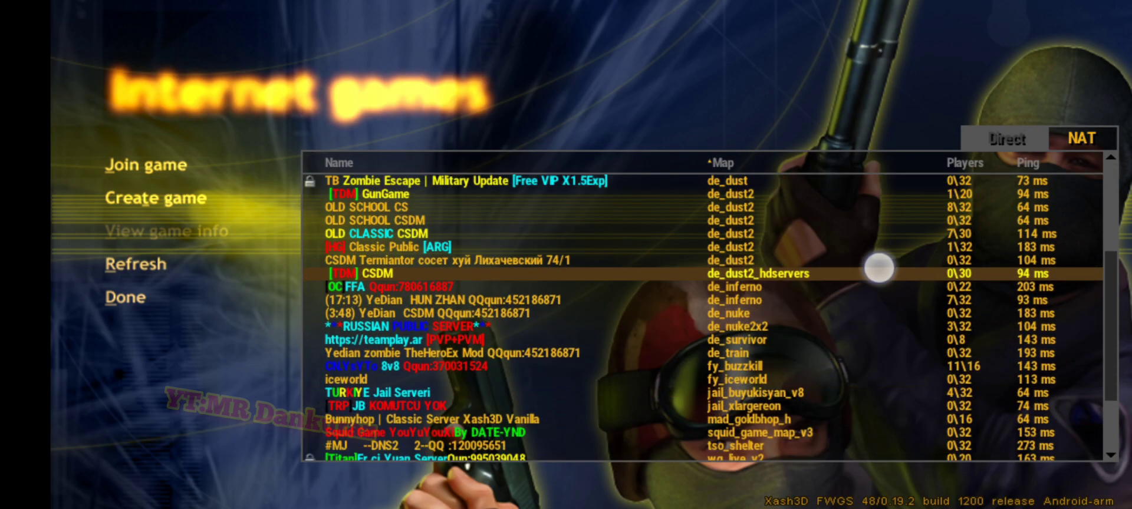
{"action": "scroll", "scroll_direction": "down", "scroll_amount": 3}
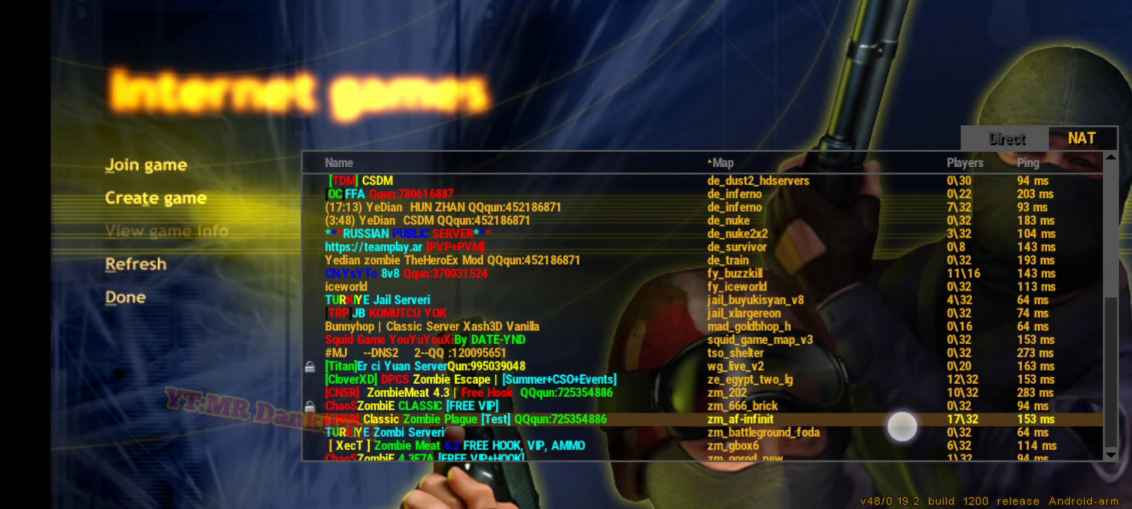